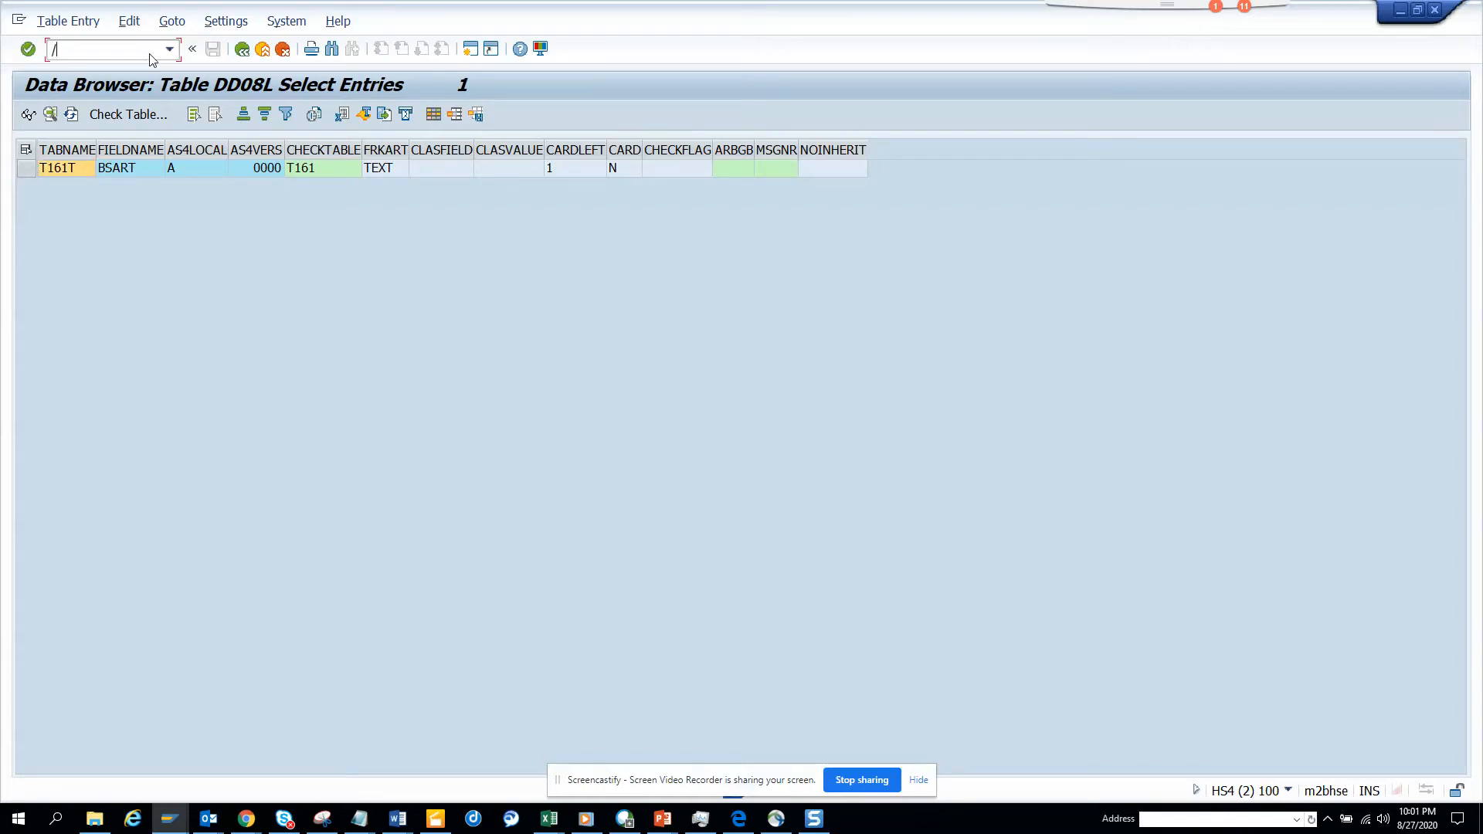
# Return from the DD08L entries list to the Data Browser selection screen with T161 / TEXT criteria.
pyautogui.write('nse')
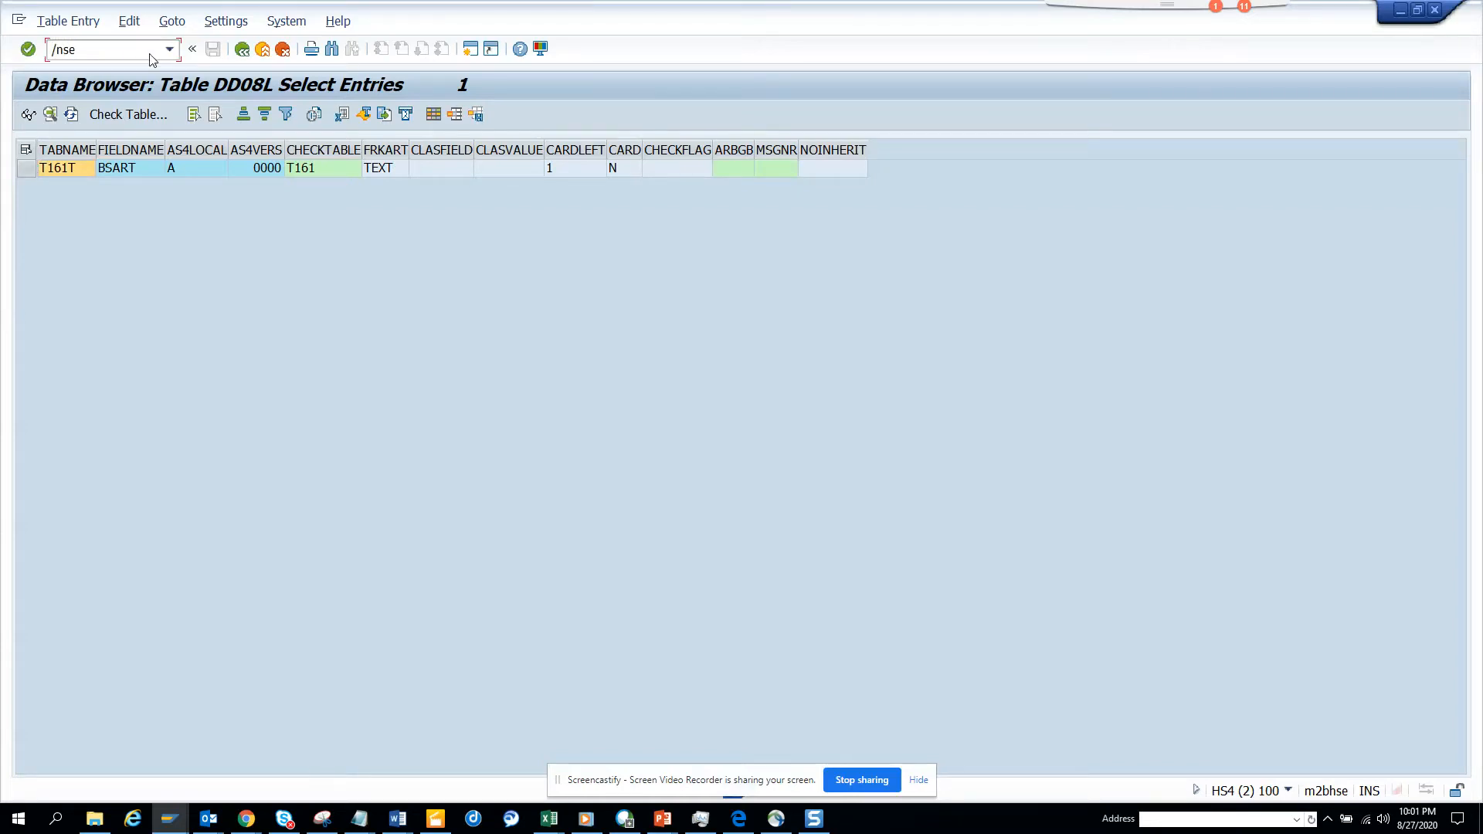
pyautogui.write('11')
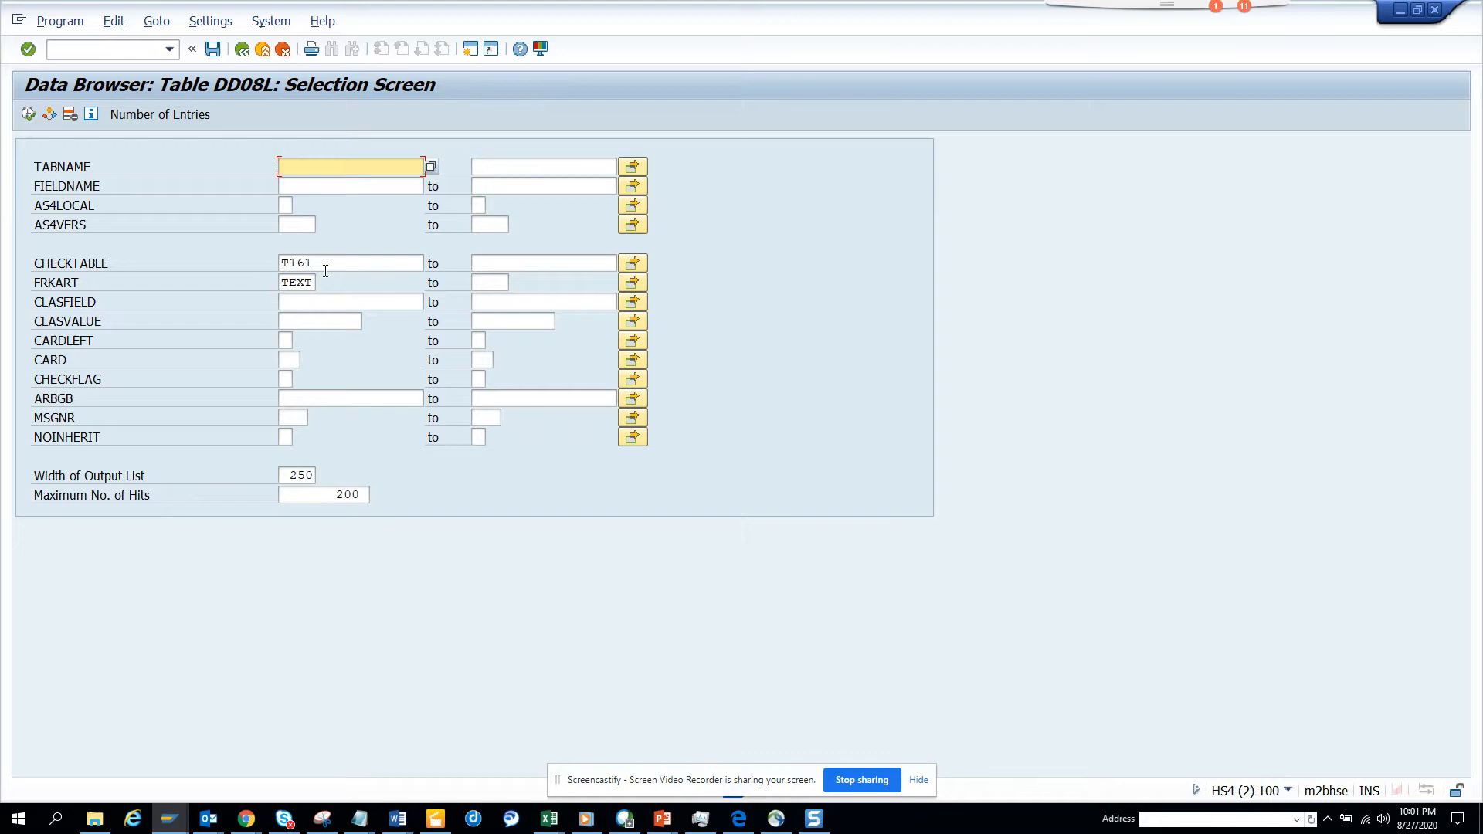
# Add T001 as a second CHECKTABLE value via Multiple Selection and copy it back.
pyautogui.click(632, 263)
pyautogui.write('t')
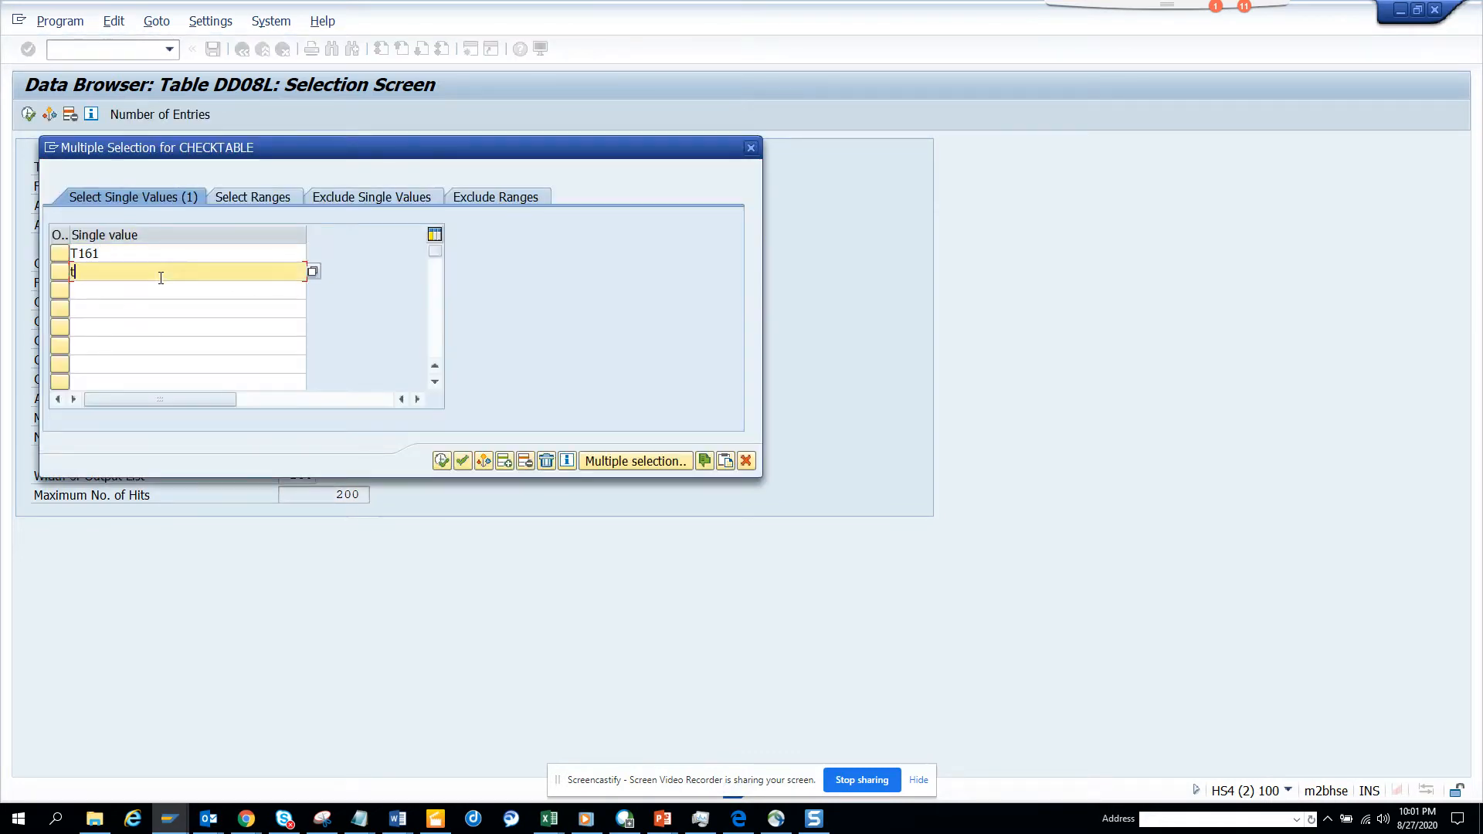
pyautogui.write('001')
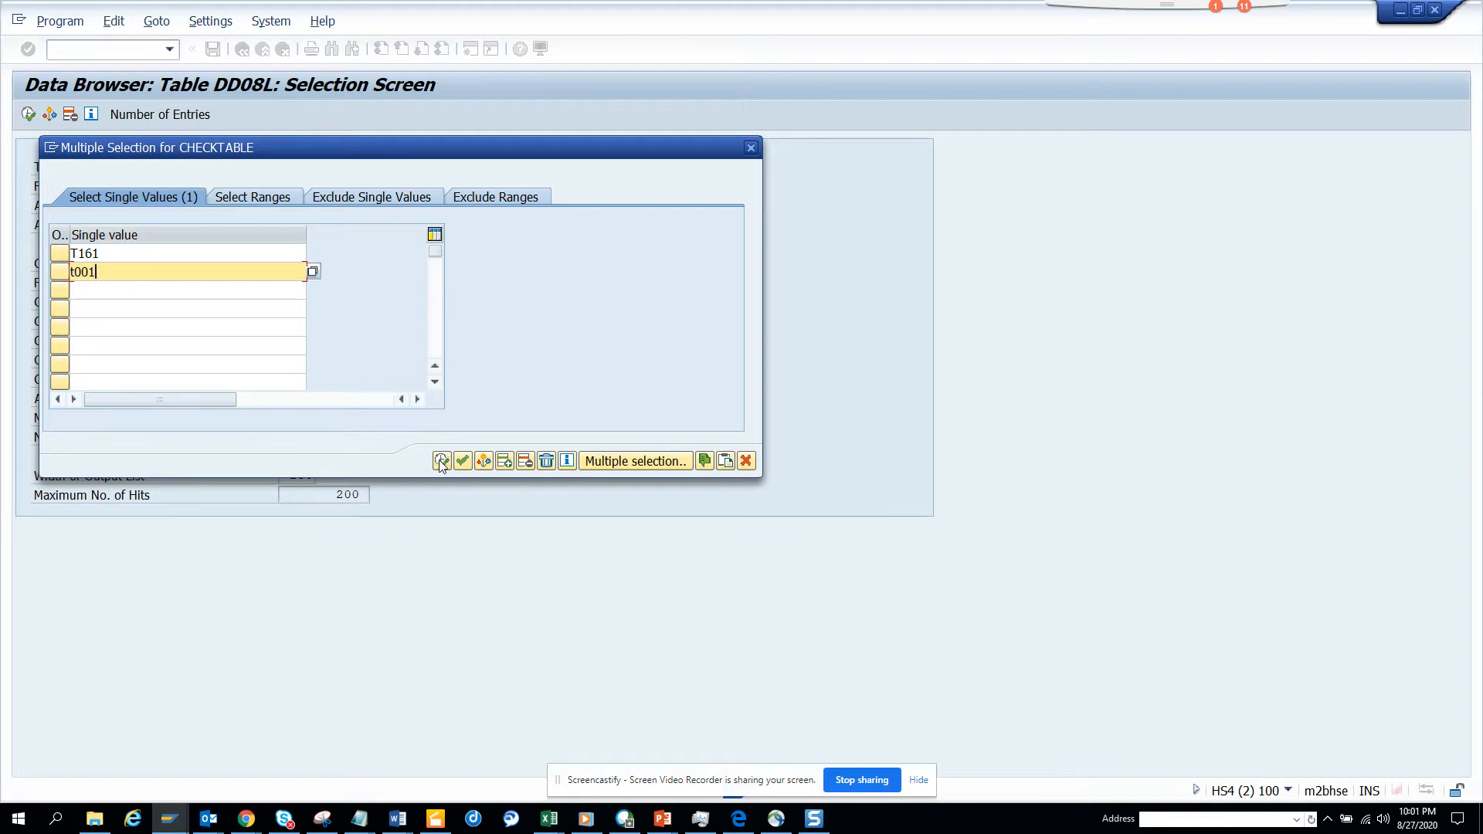
pyautogui.click(442, 461)
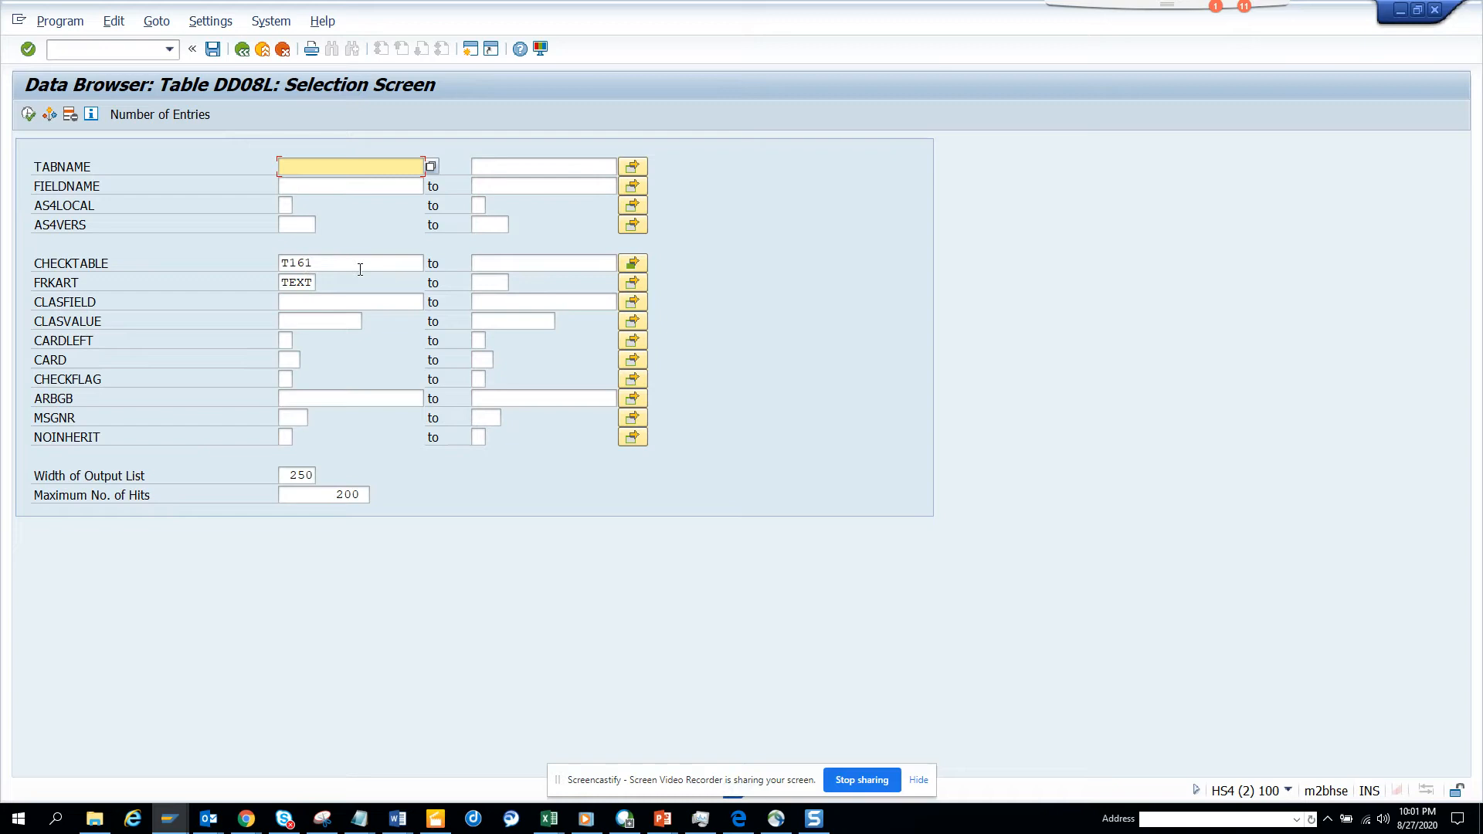
# Change the second check table to T024, run the DD08L query, and return to the criteria.
pyautogui.click(632, 263)
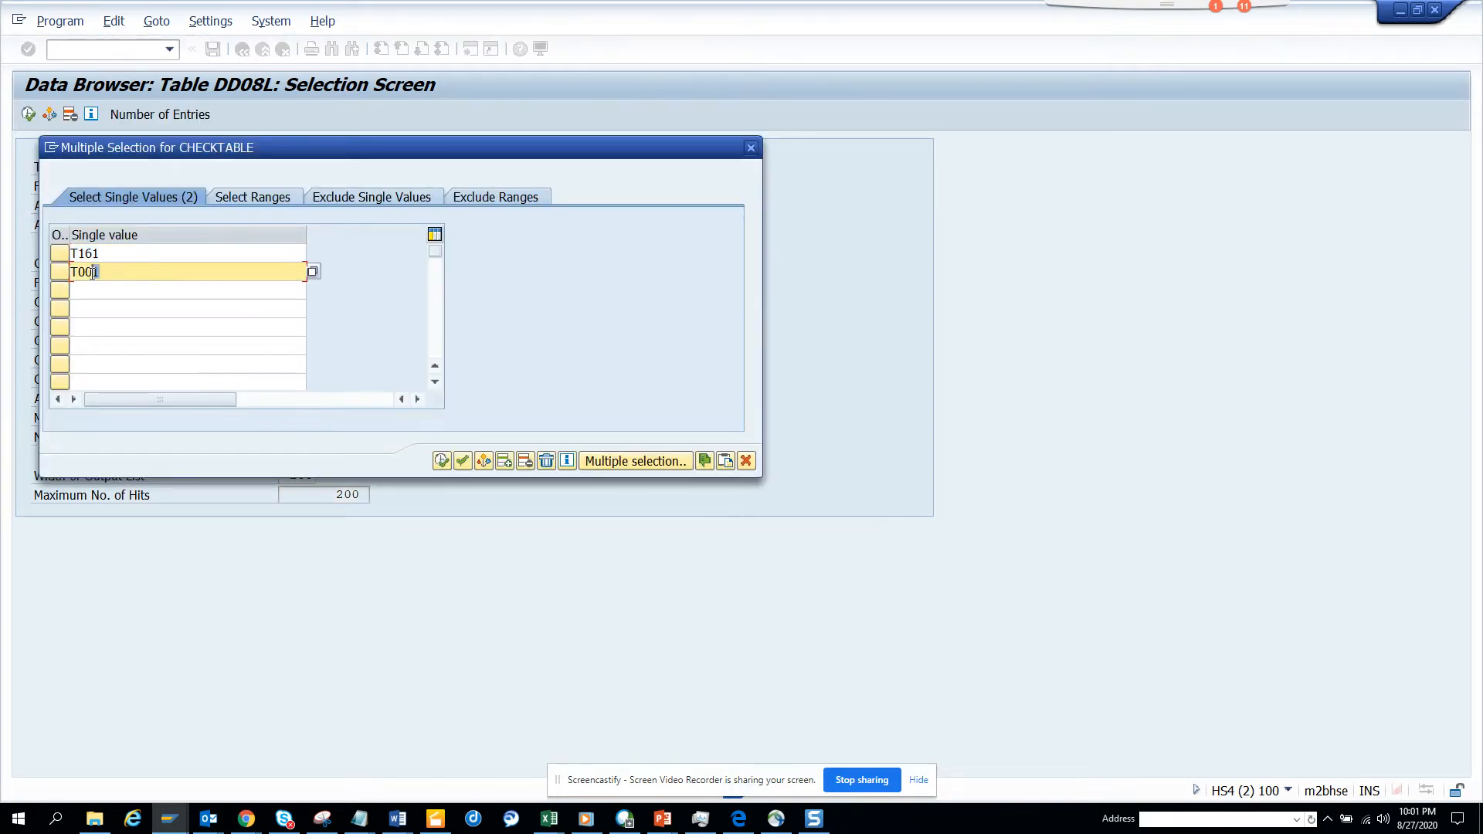
pyautogui.write('24')
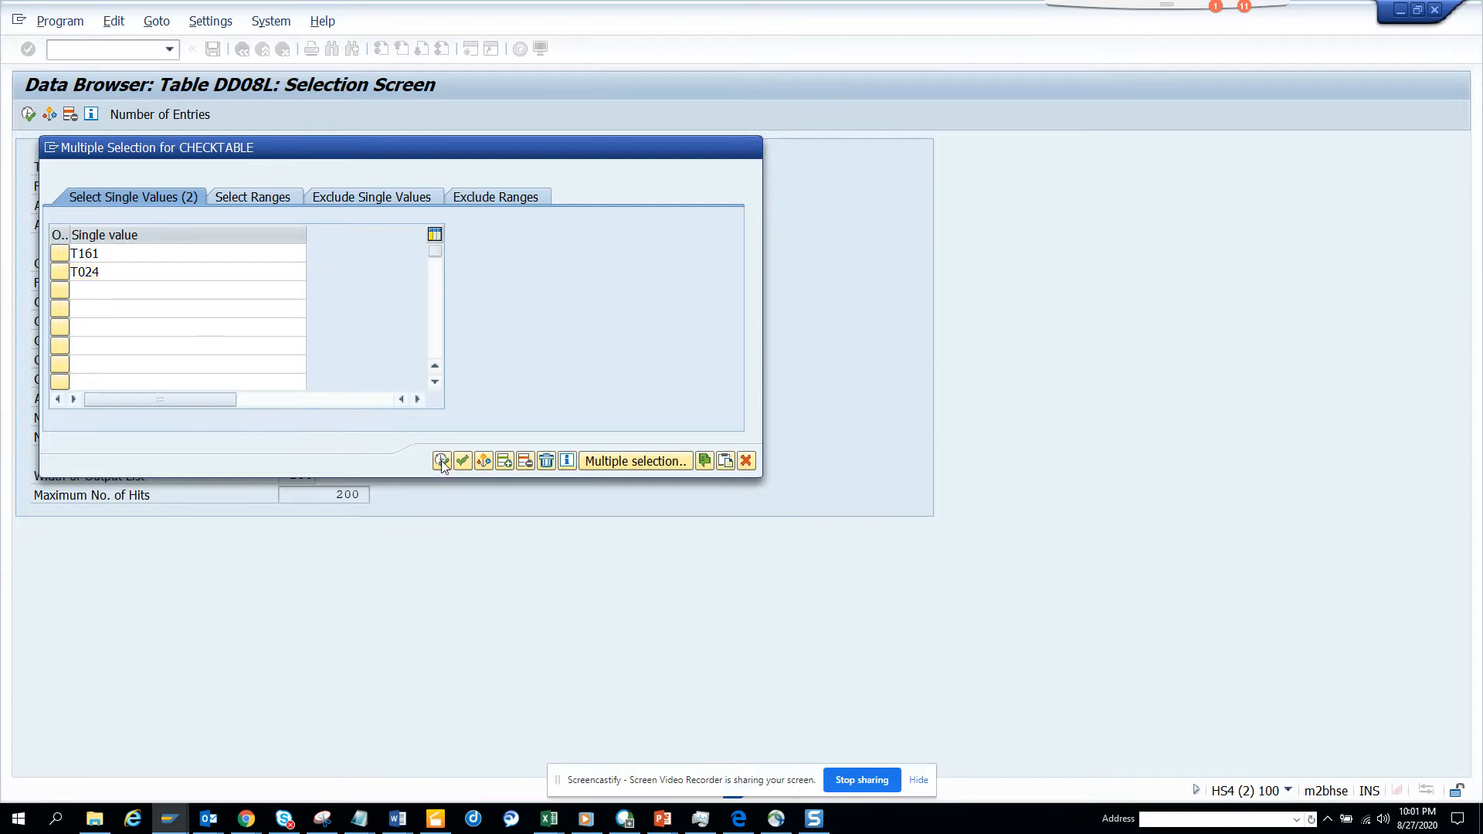
pyautogui.click(462, 460)
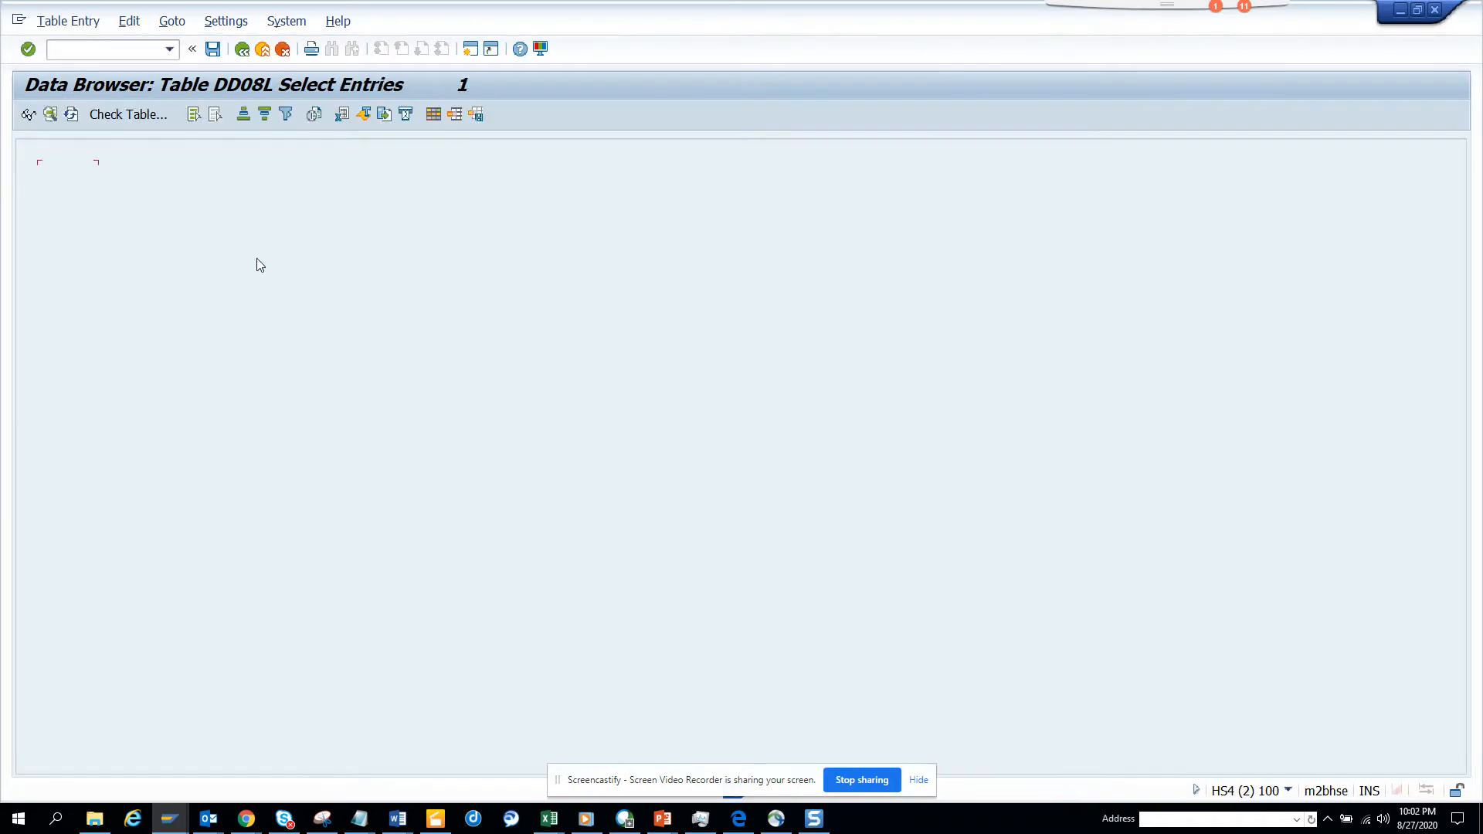
pyautogui.click(242, 48)
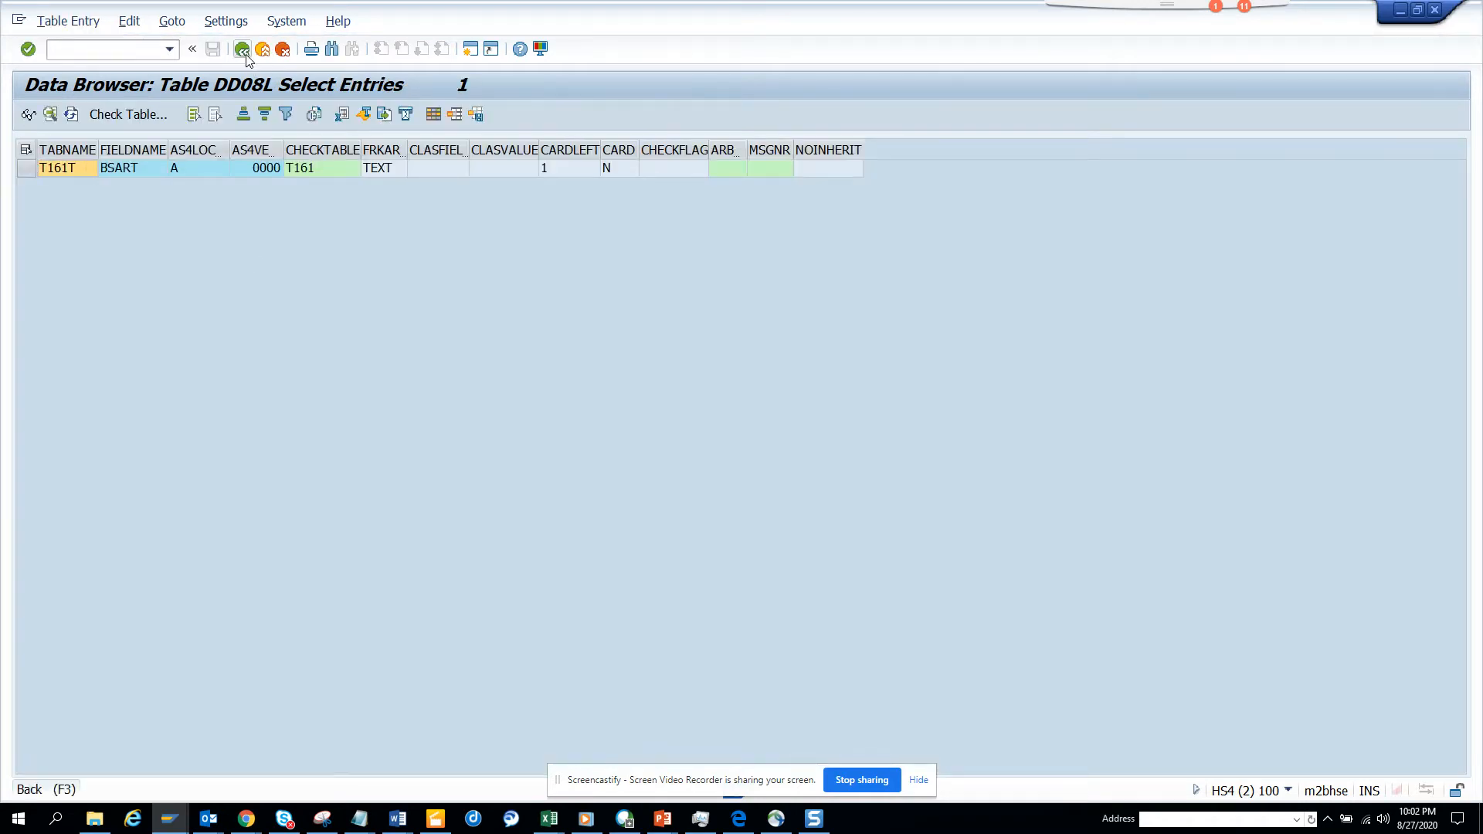
pyautogui.click(241, 48)
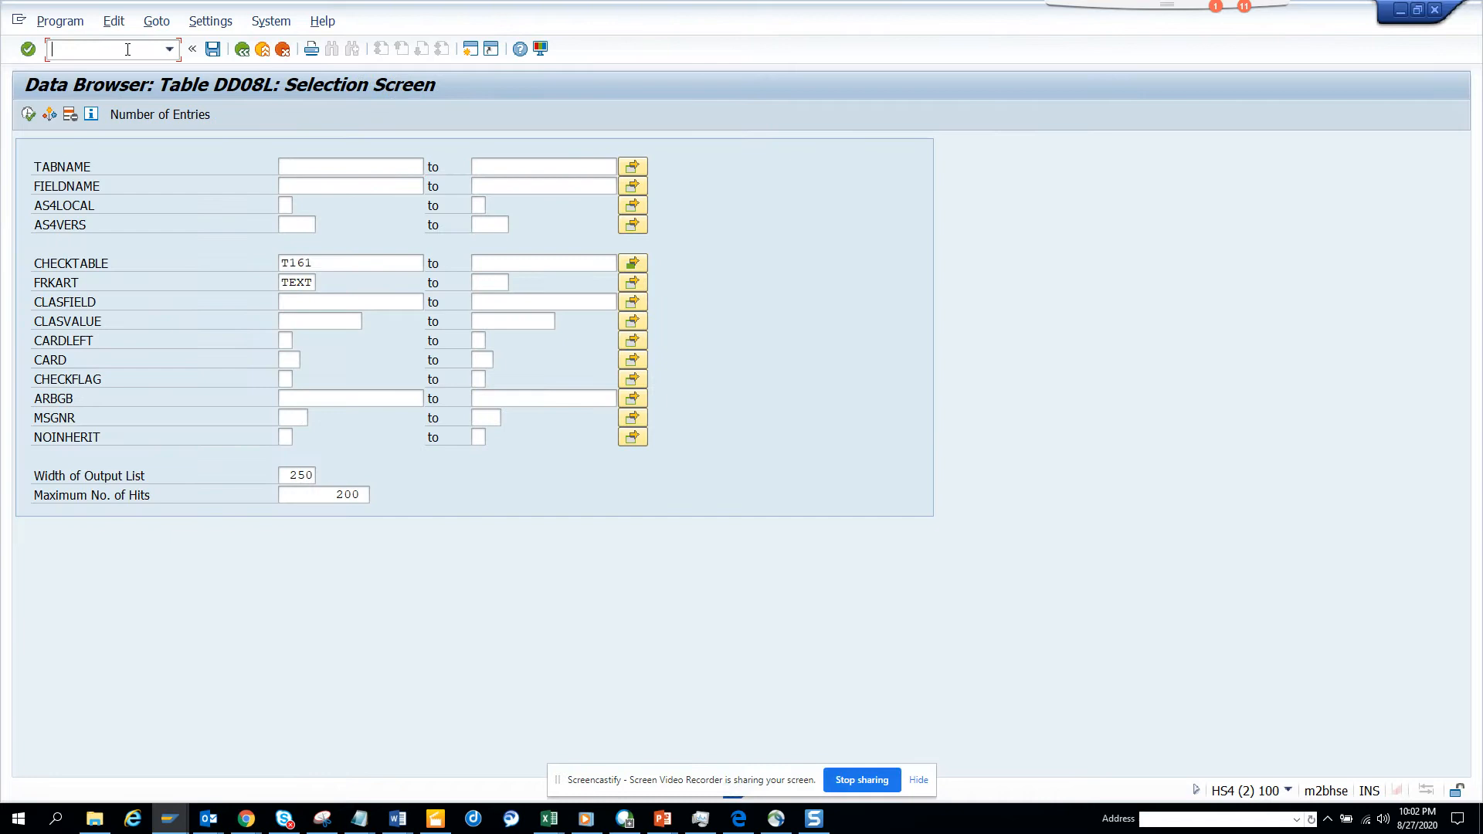
# Start SE11 and display database table EKKO (Purchasing Document Header).
pyautogui.write('/nse1')
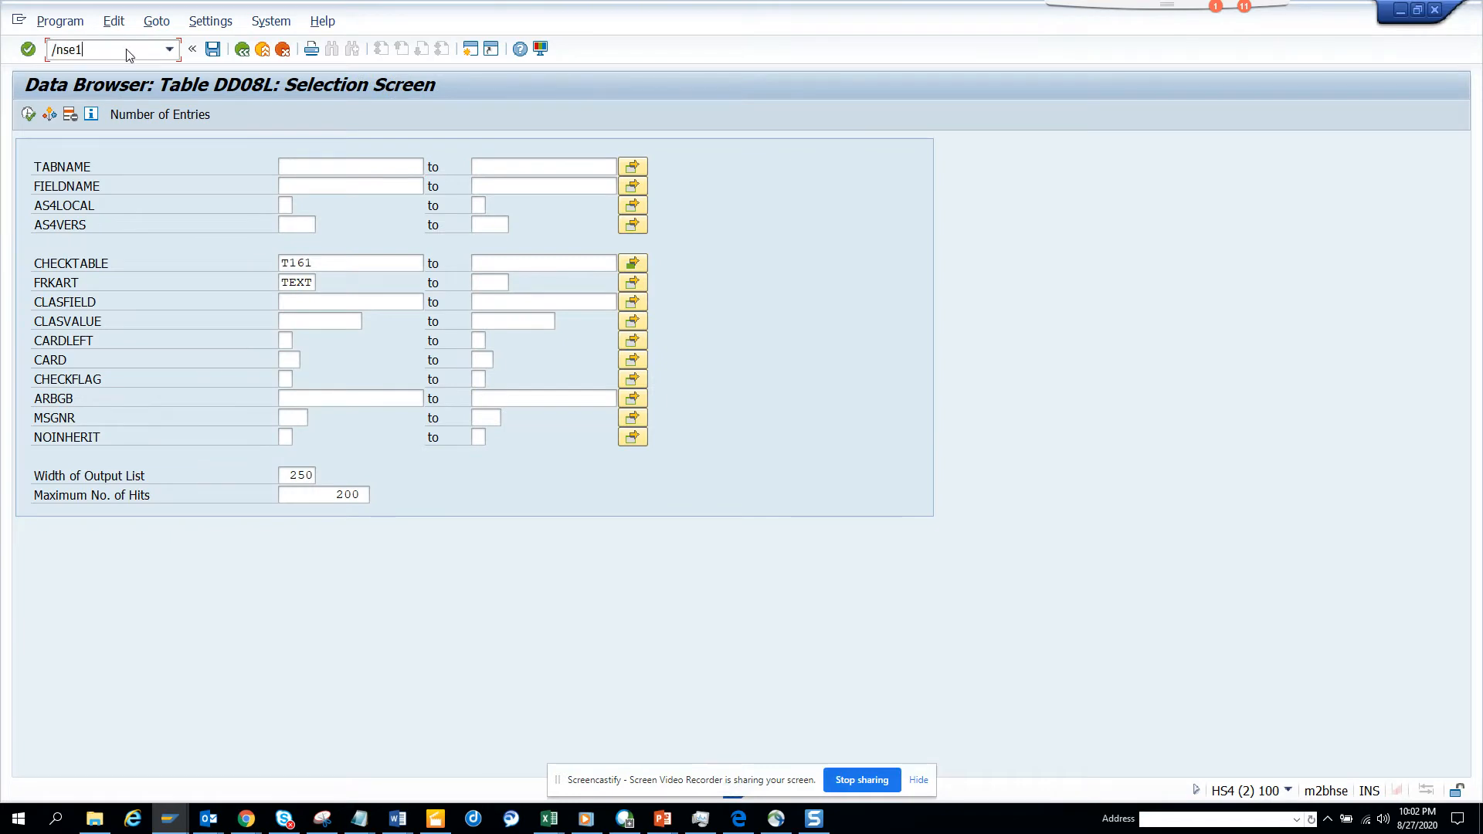
pyautogui.press('Enter')
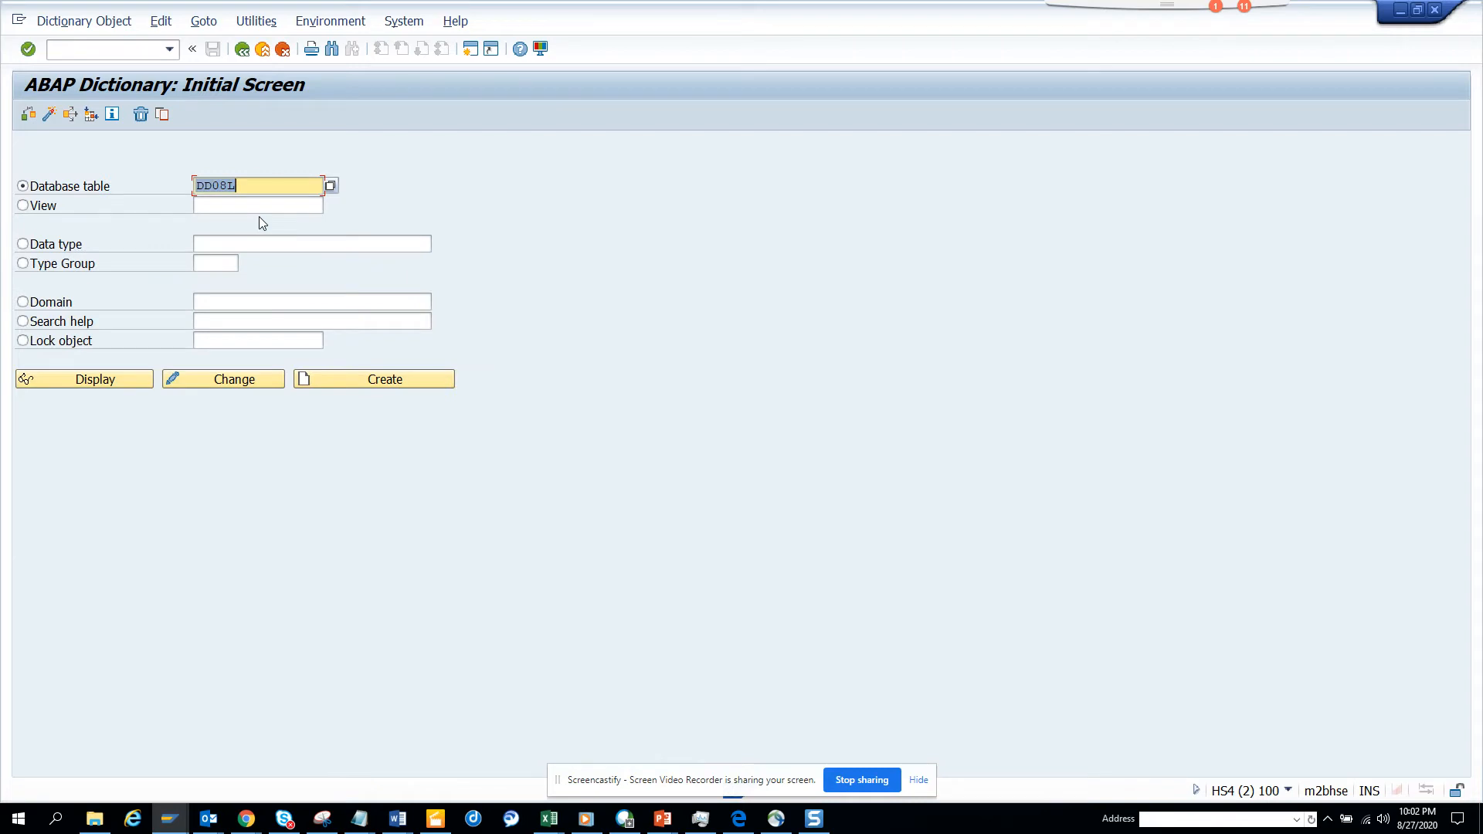
pyautogui.write('ekko')
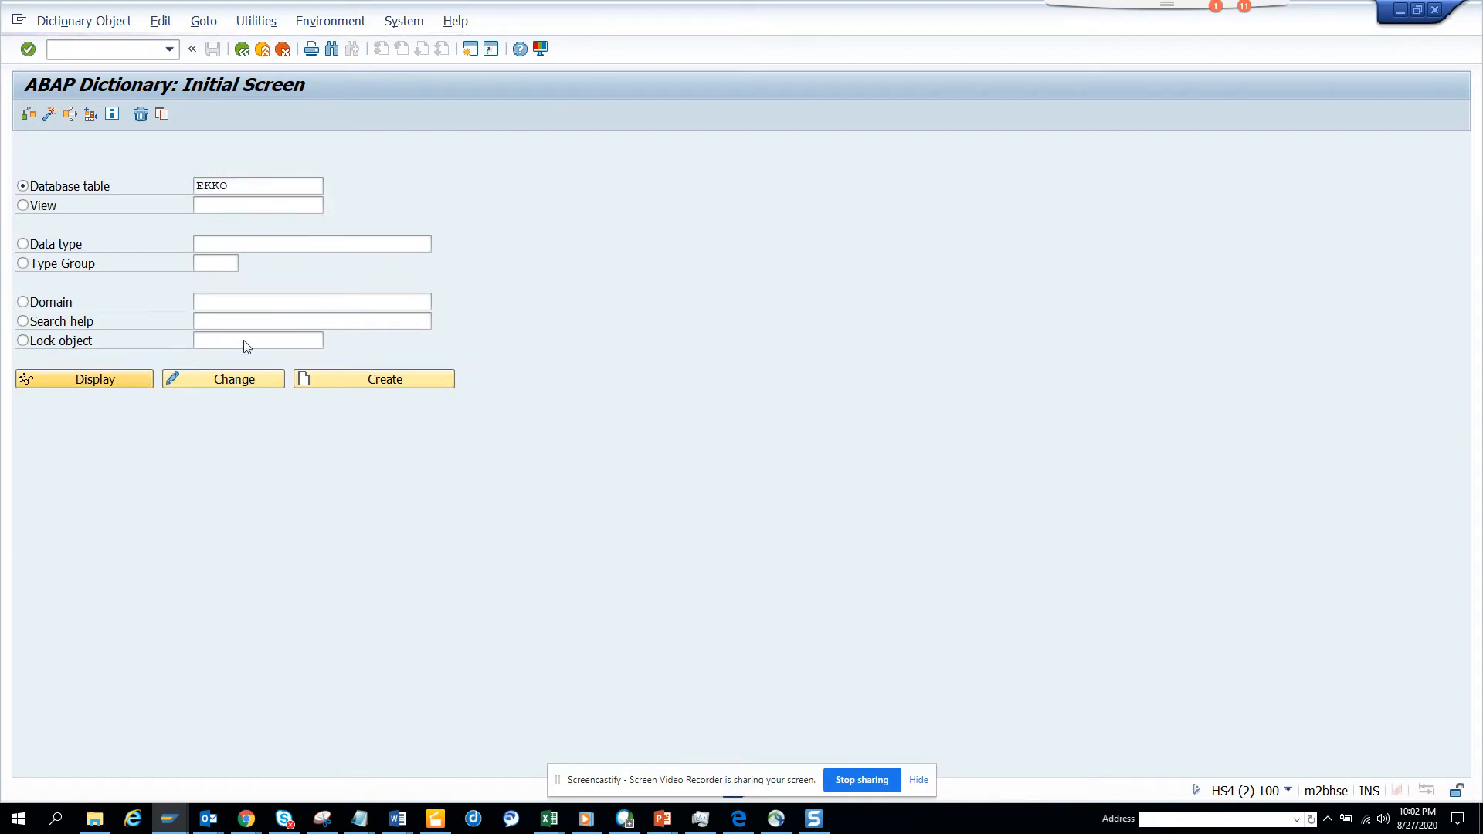
pyautogui.click(84, 379)
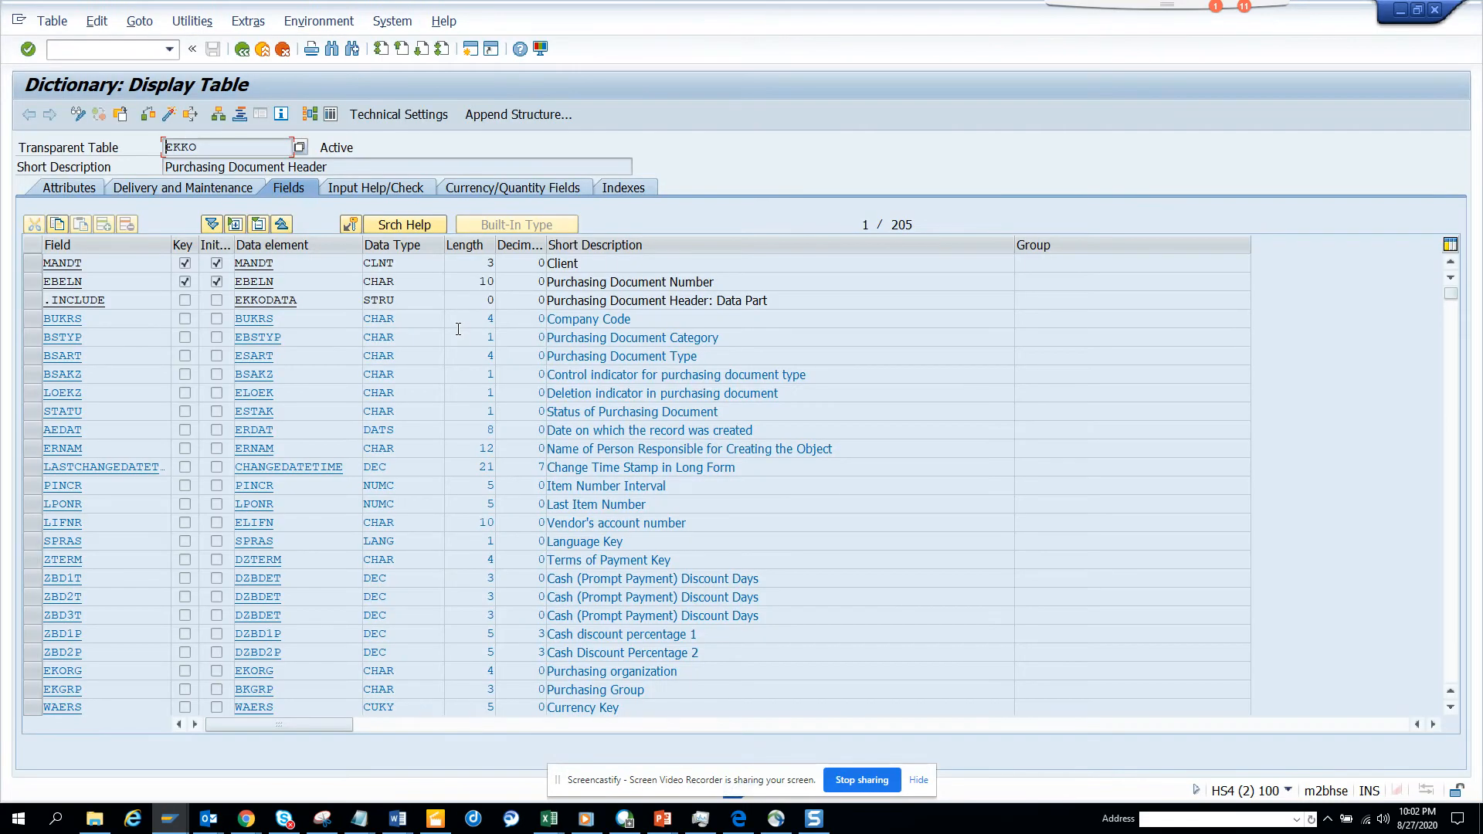
# Switch the displayed table from EKKO to T161, Purchasing Document Types.
pyautogui.click(374, 187)
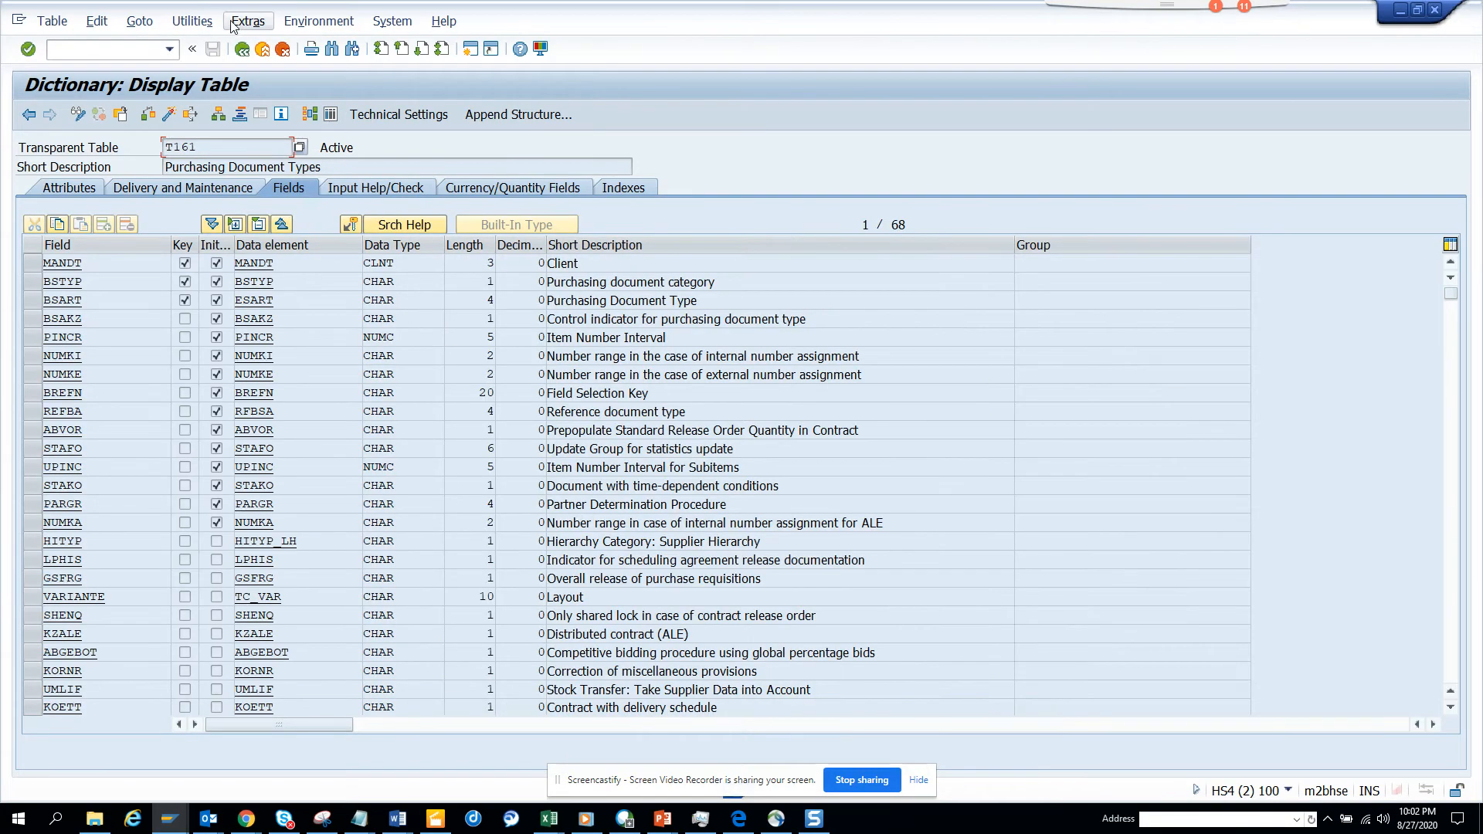
pyautogui.click(139, 20)
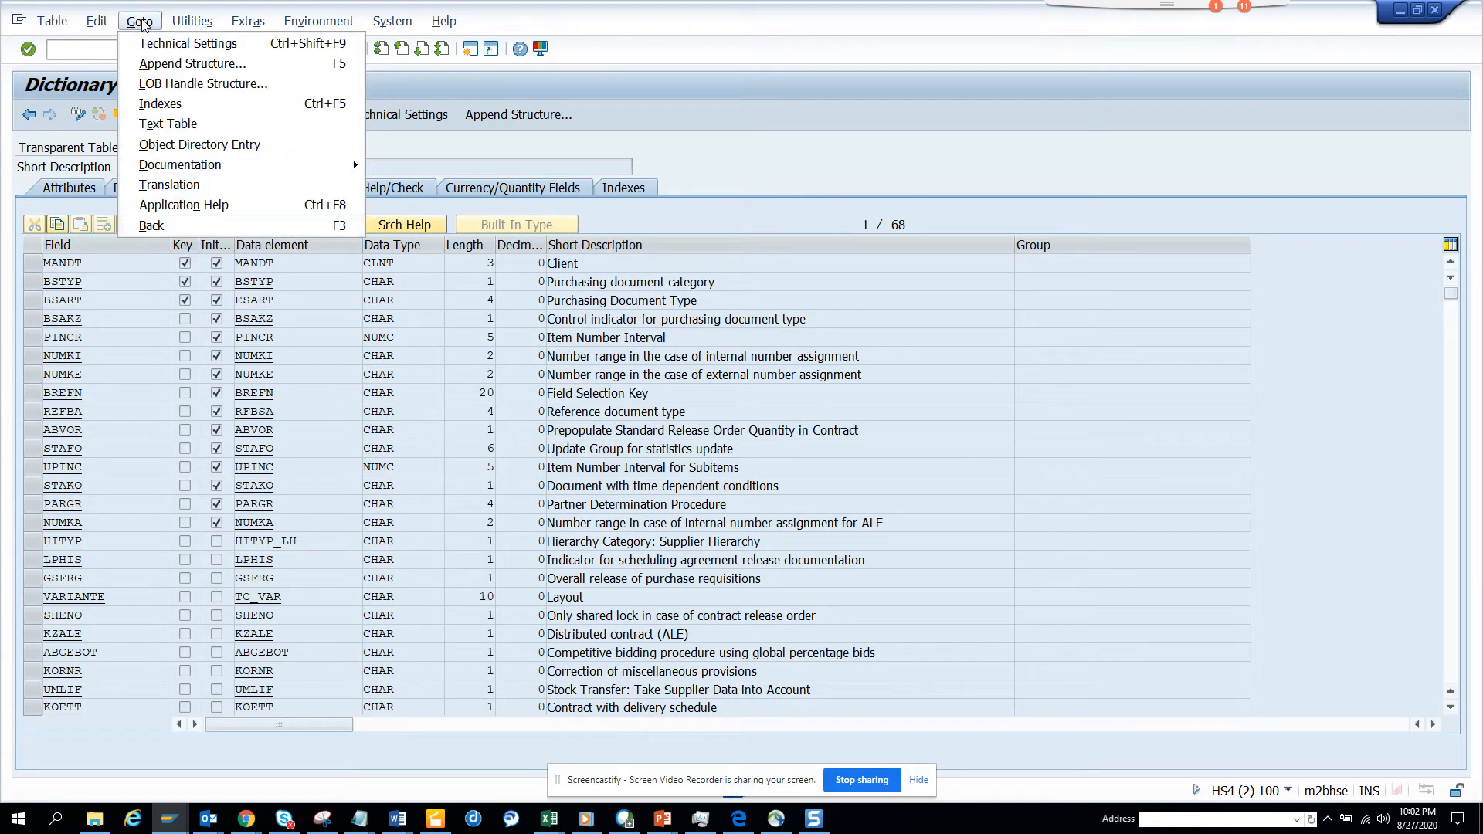
pyautogui.click(192, 20)
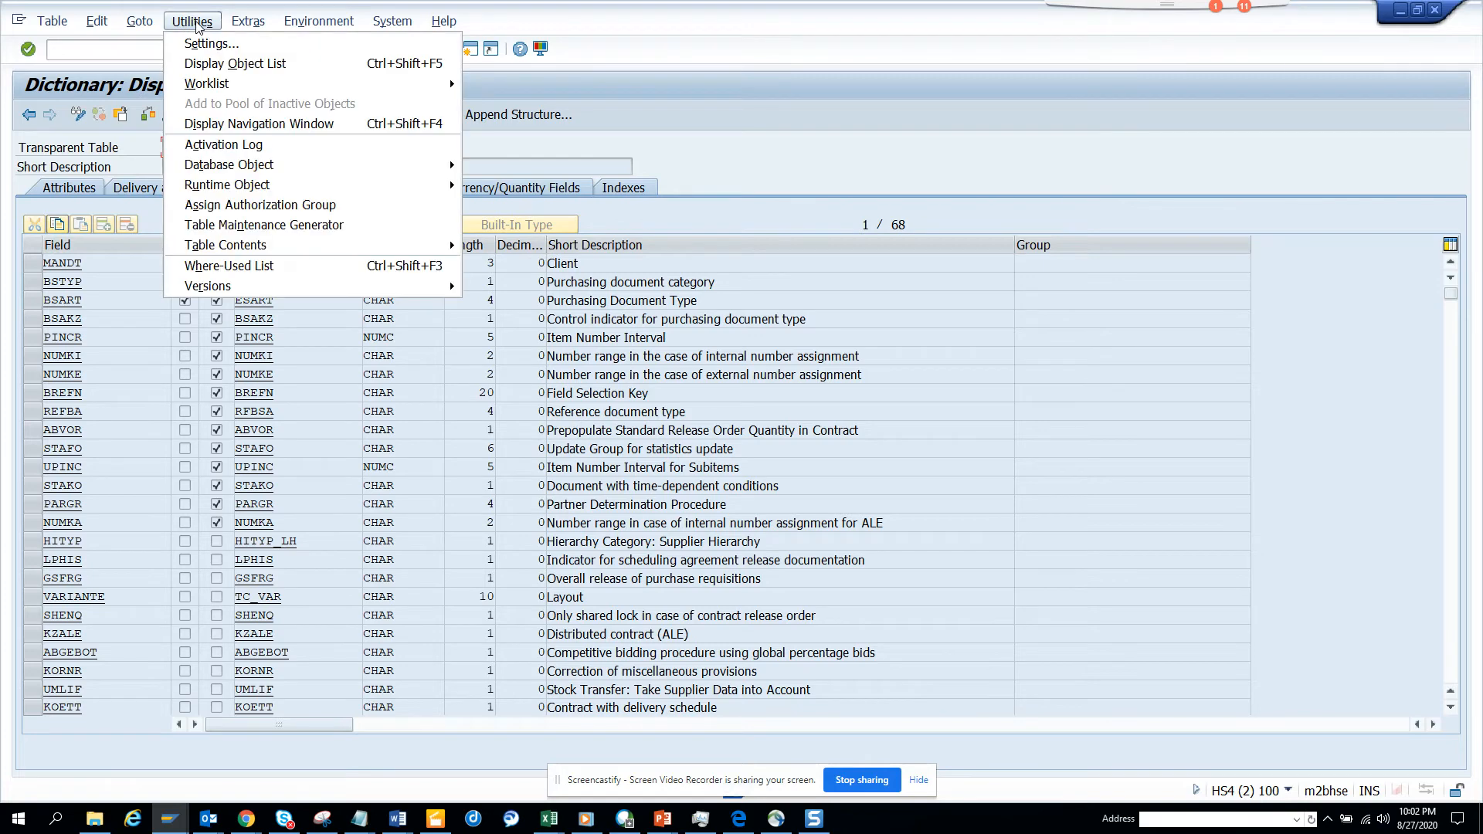
pyautogui.moveTo(179, 32)
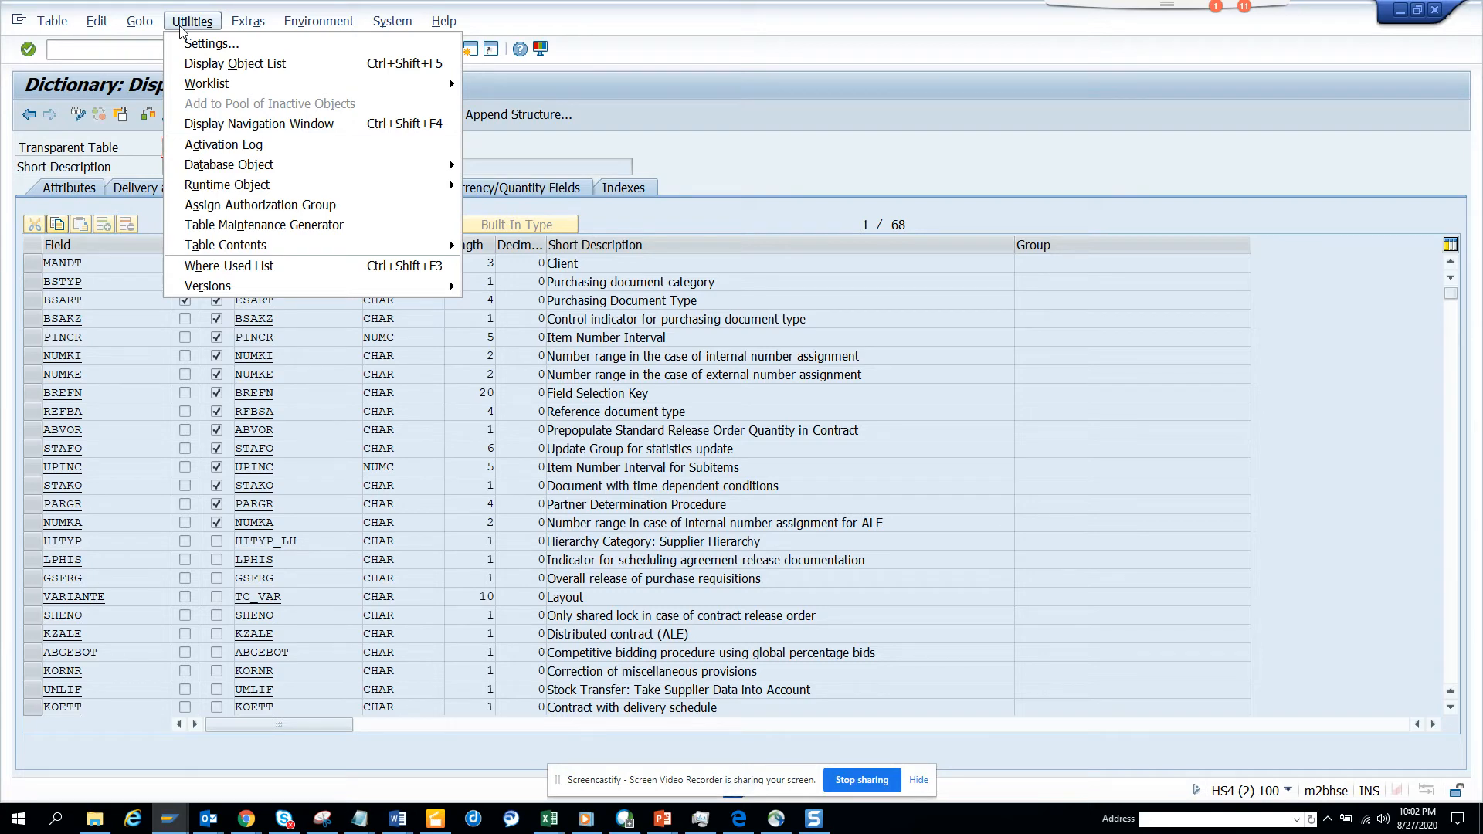
pyautogui.click(139, 20)
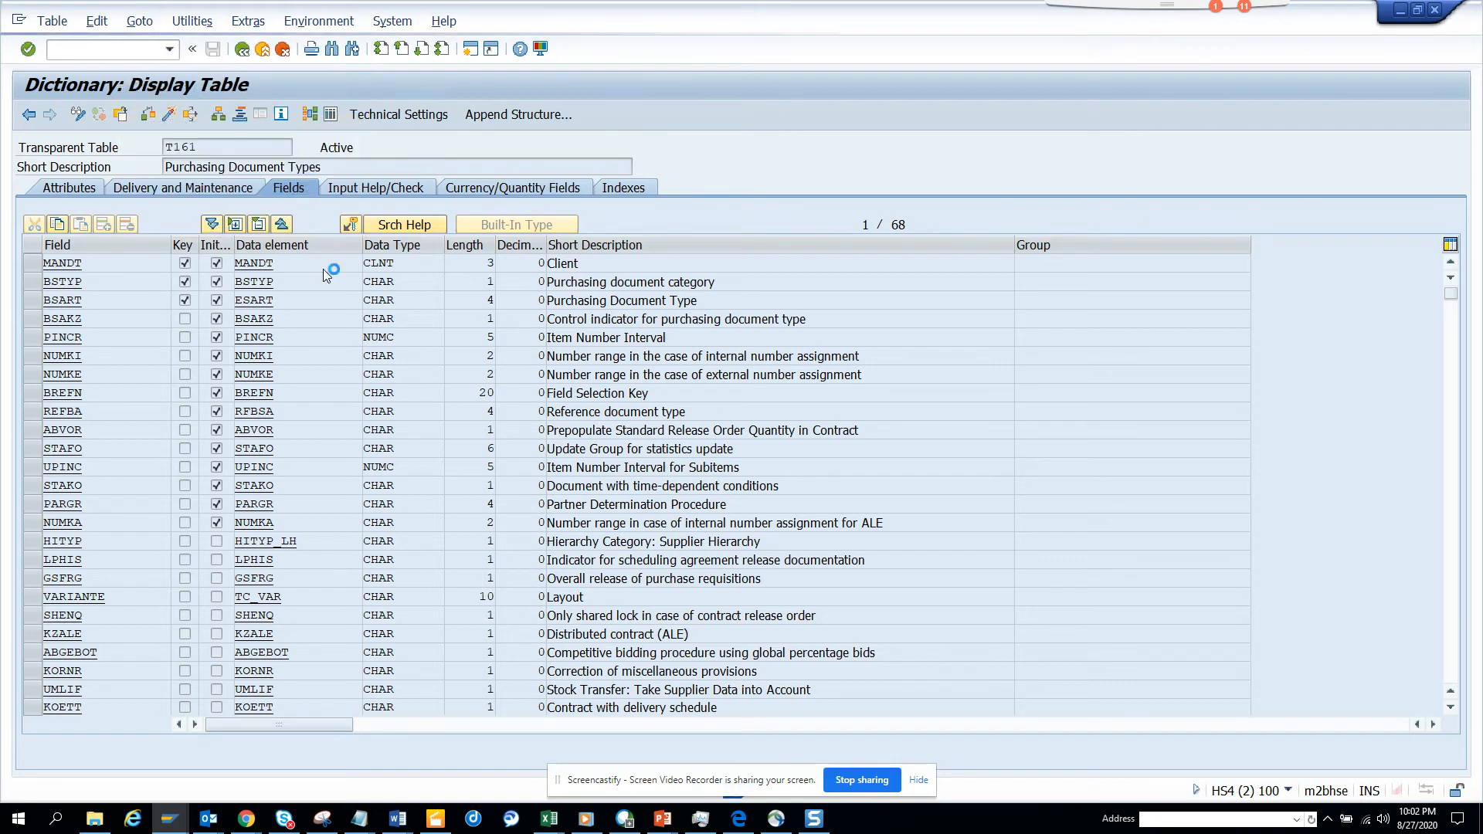
pyautogui.write('T161T')
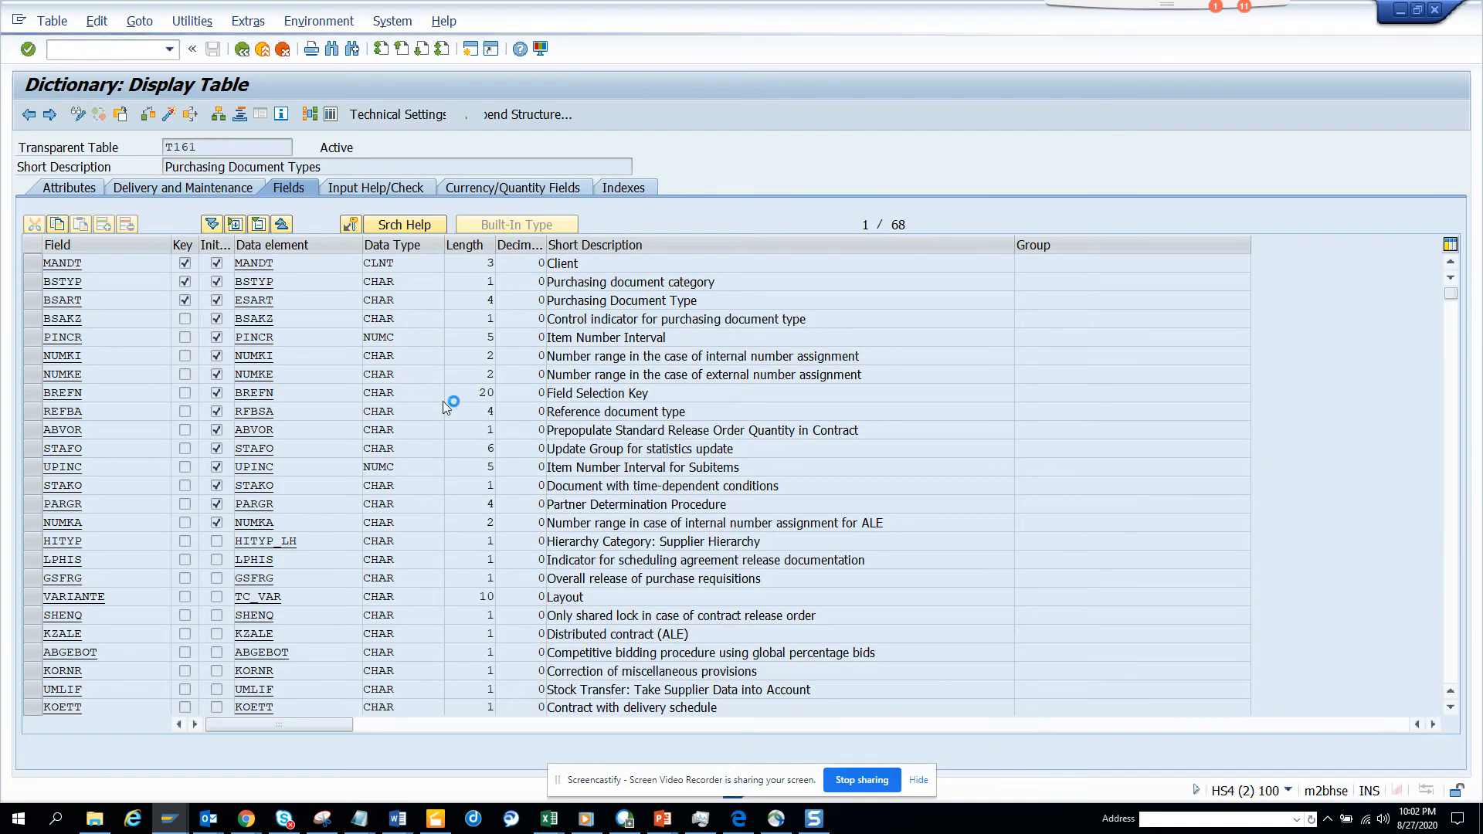
# Display table T001W and use Goto > Text Table, which reports T001W has no text table.
pyautogui.click(375, 187)
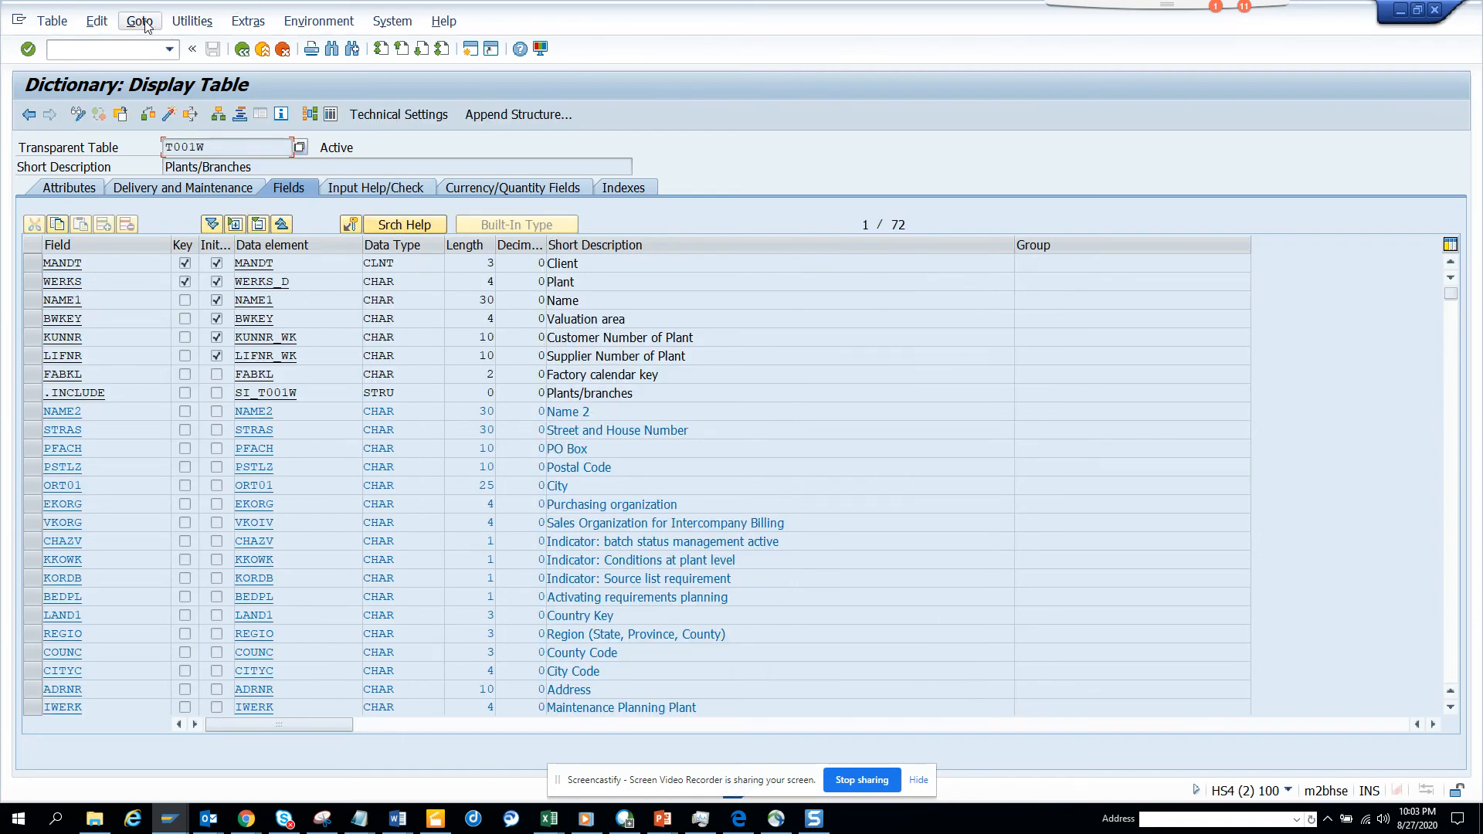
pyautogui.click(139, 20)
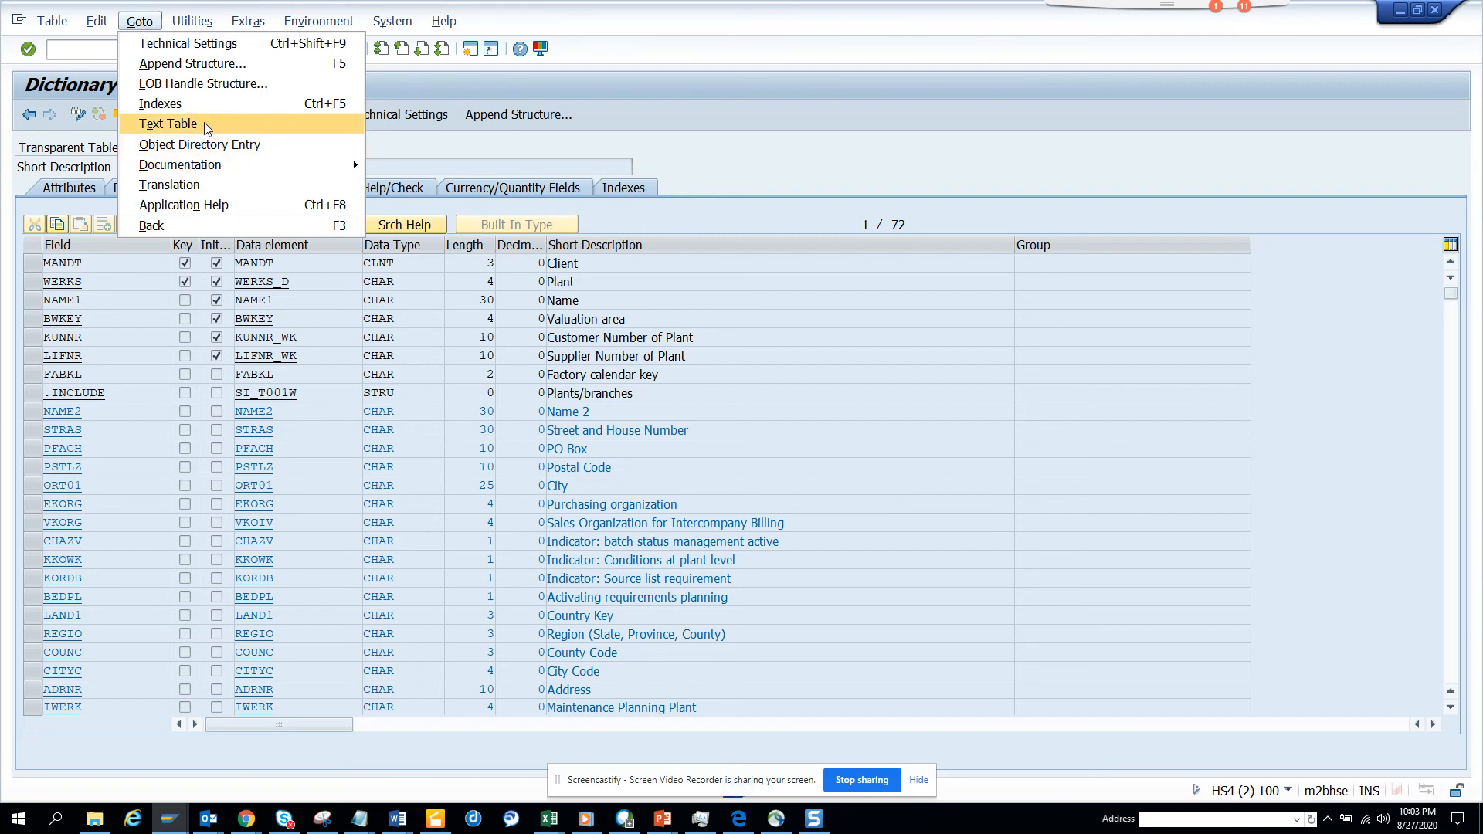
pyautogui.click(168, 124)
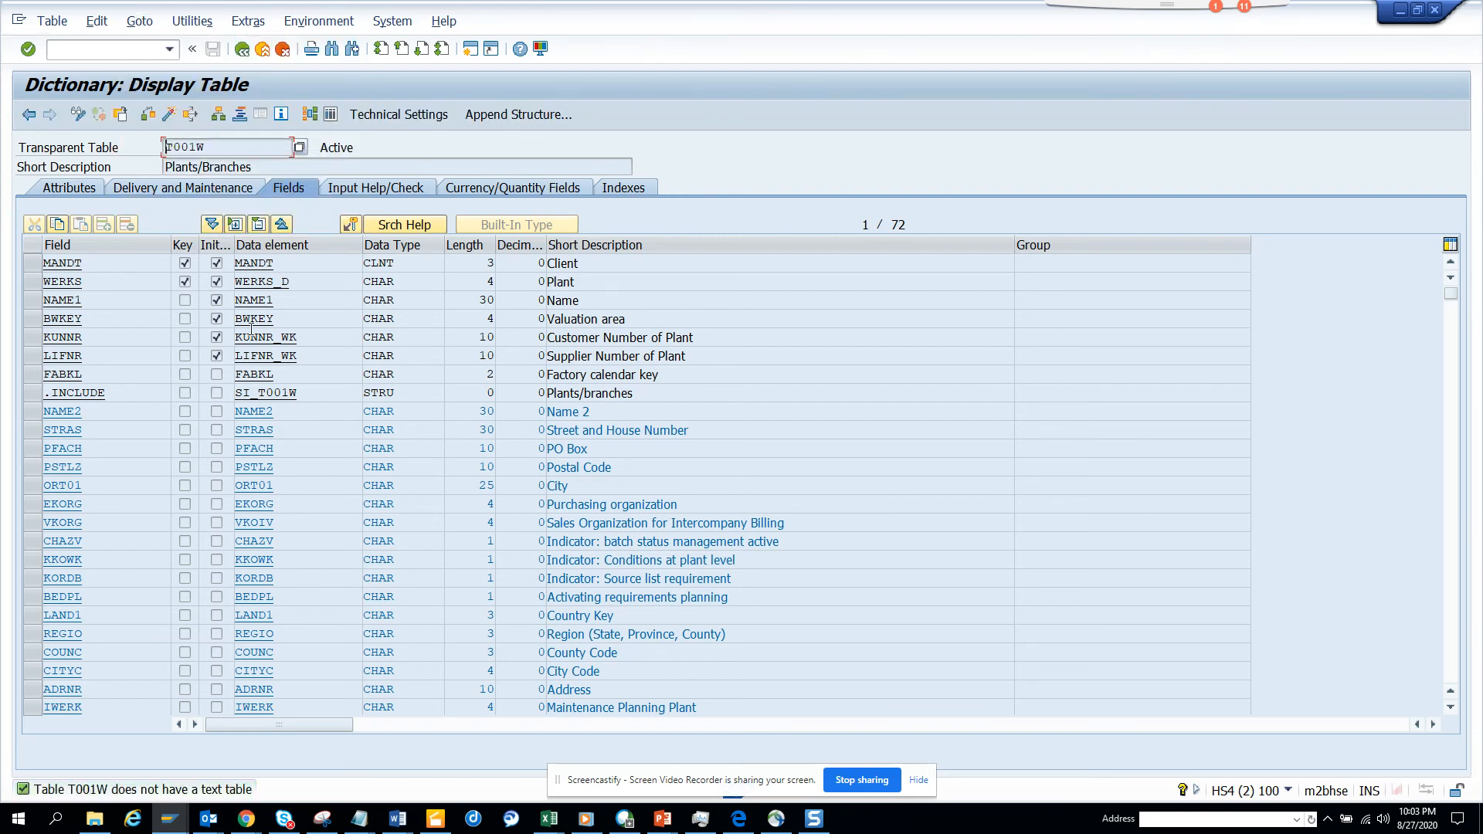
pyautogui.moveTo(242, 48)
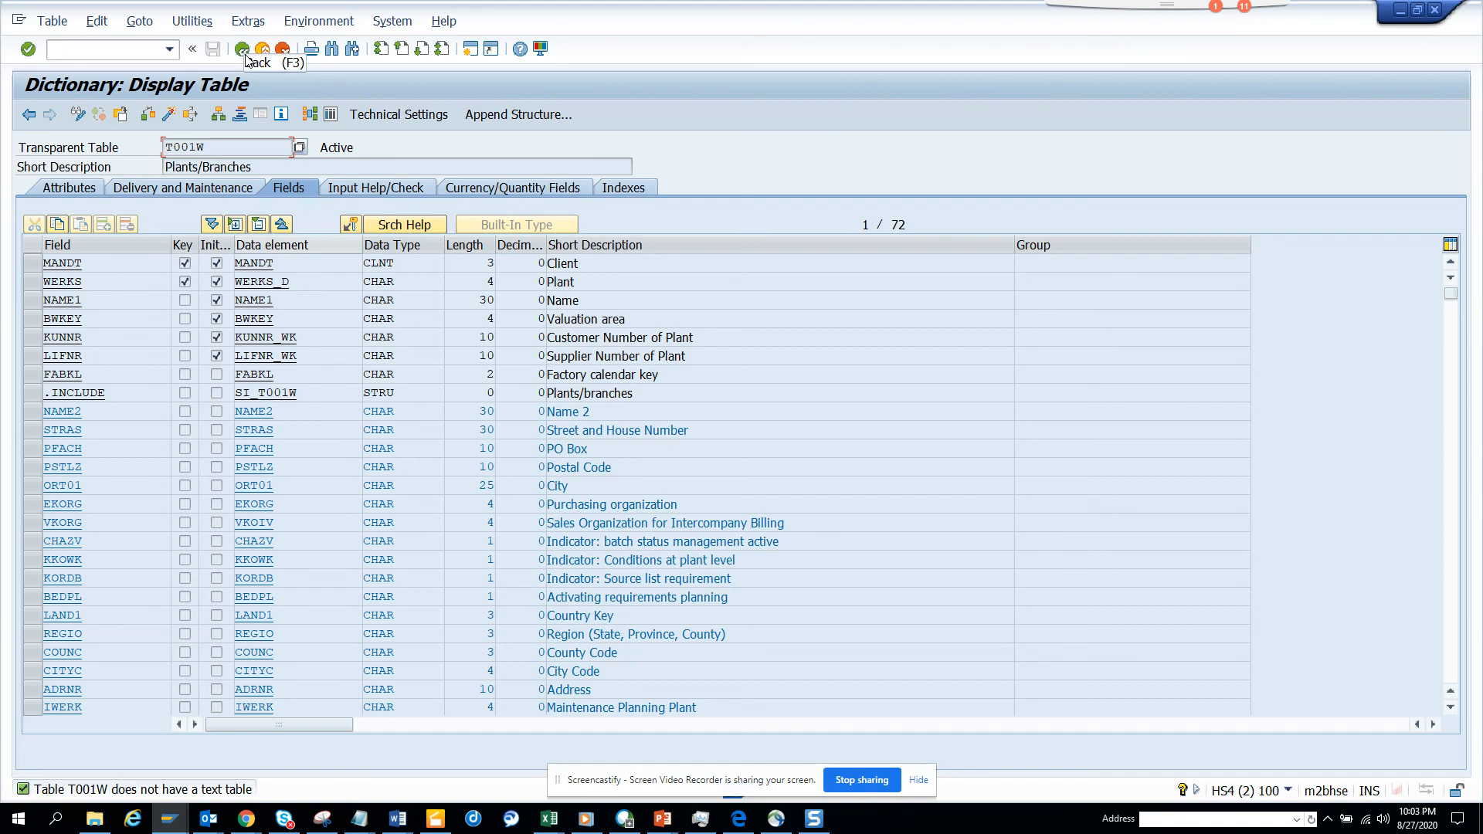
pyautogui.moveTo(647, 473)
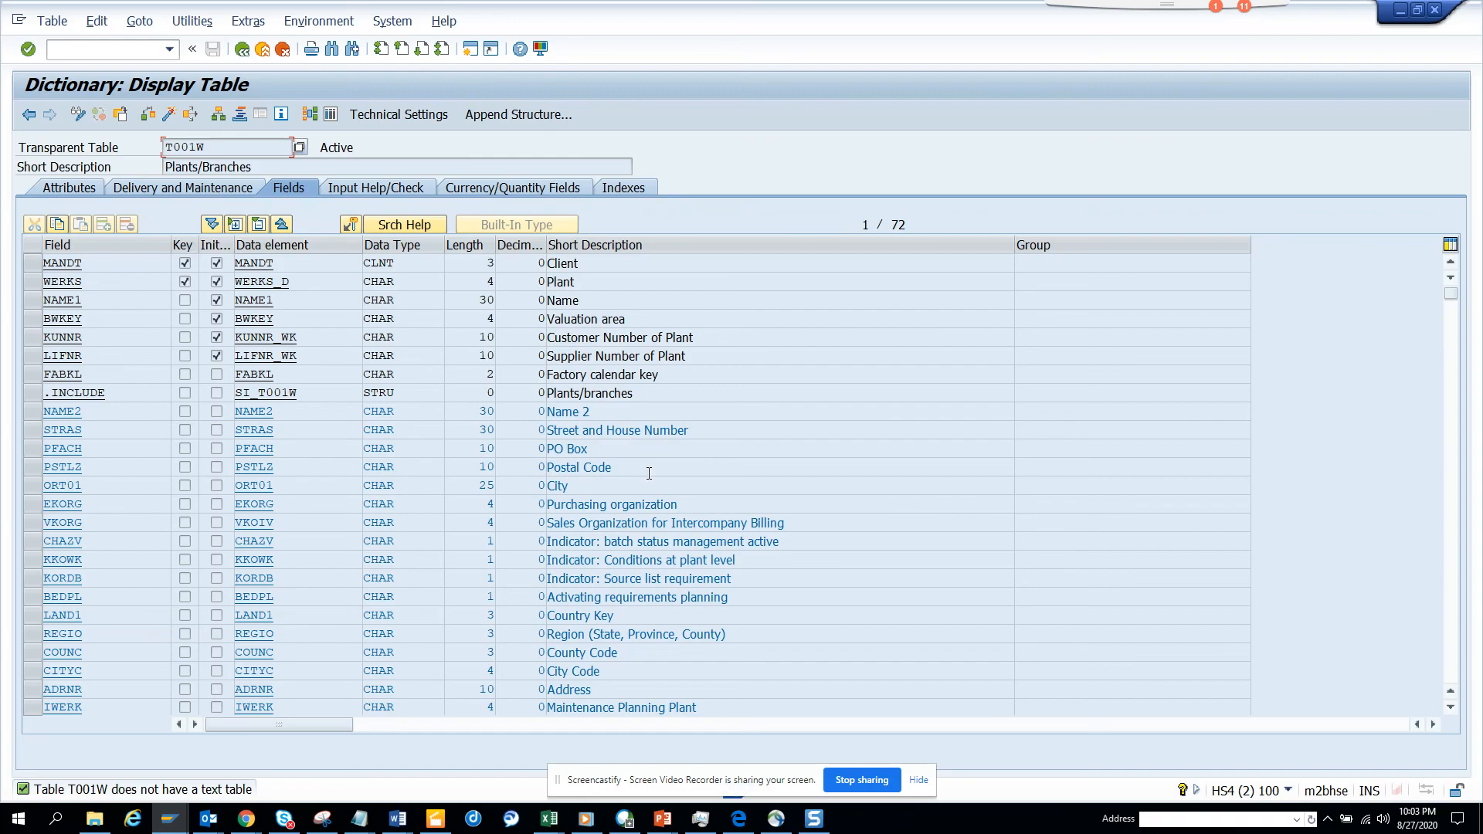